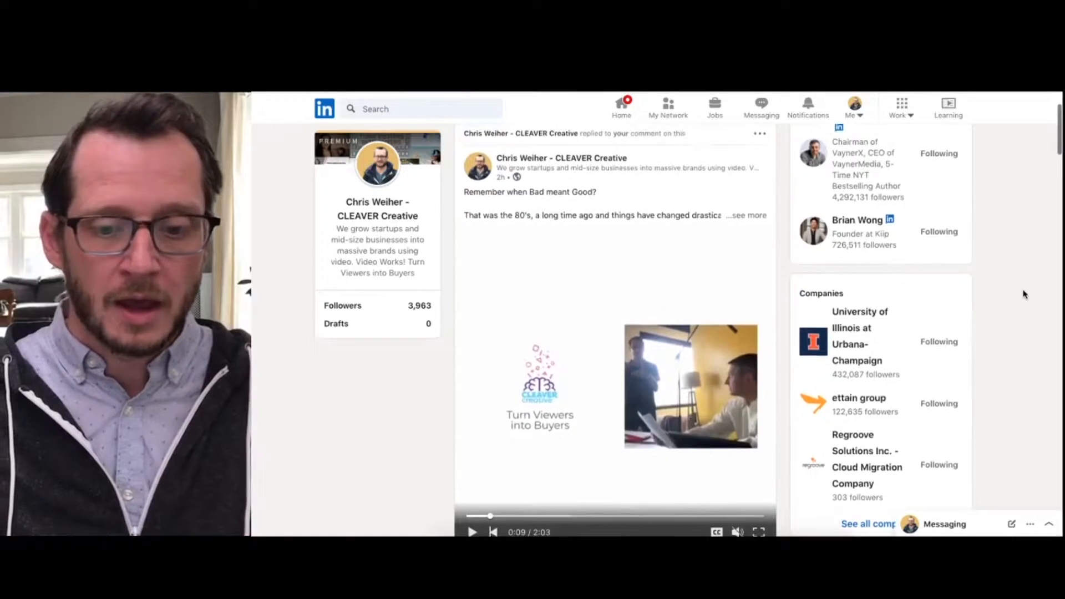
Reveal the post's full text and follow its #CLEAVERcreates hashtag link to the hashtag page
{"action": "left_click", "coordinate": [745, 216]}
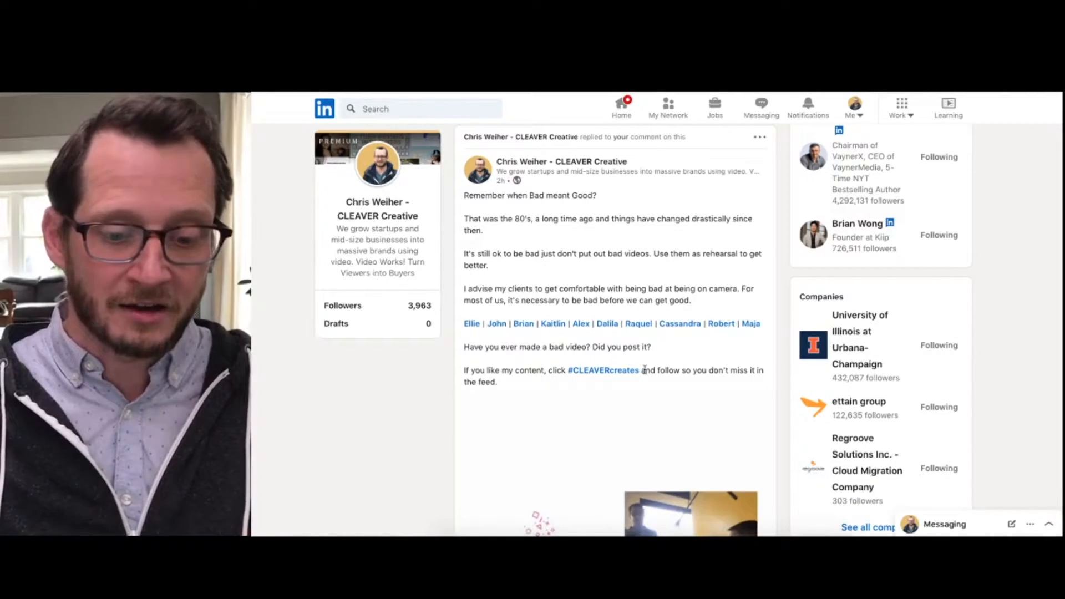
{"action": "mouse_move", "coordinate": [602, 370]}
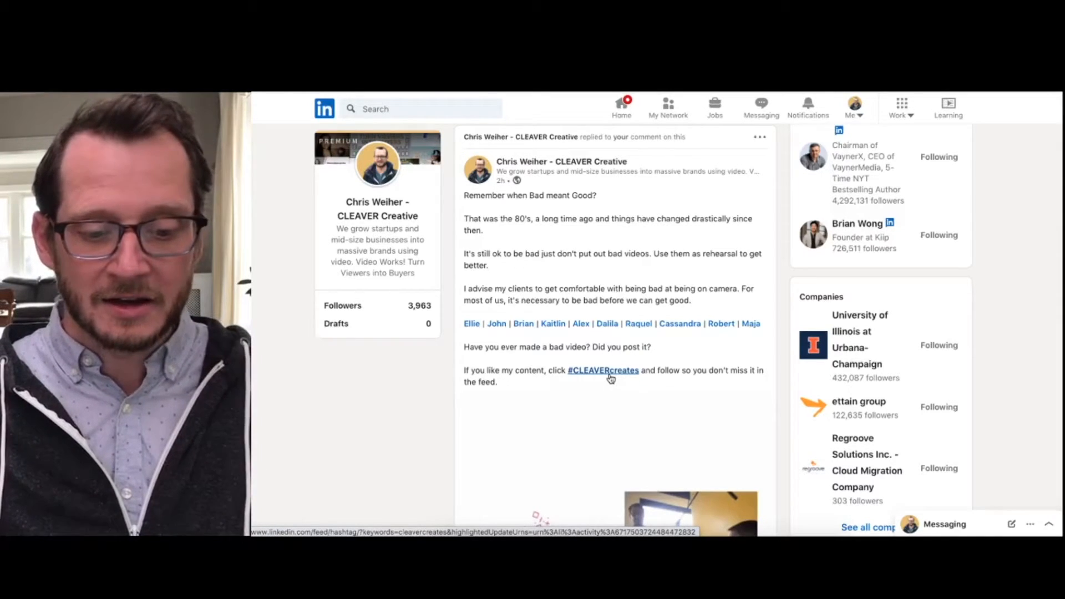
{"action": "left_click", "coordinate": [601, 370]}
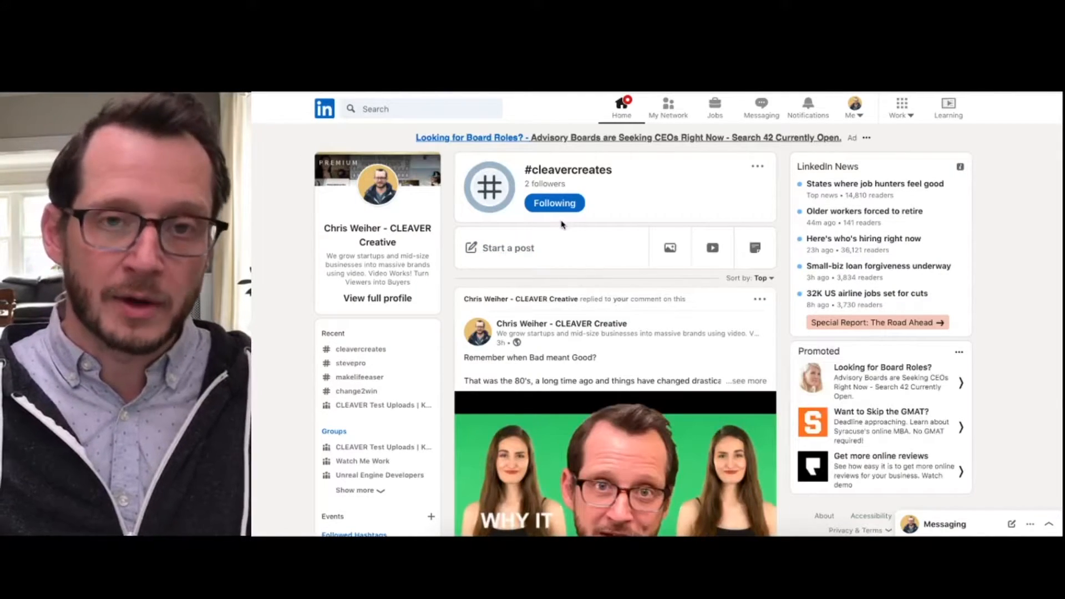
{"action": "mouse_move", "coordinate": [616, 294]}
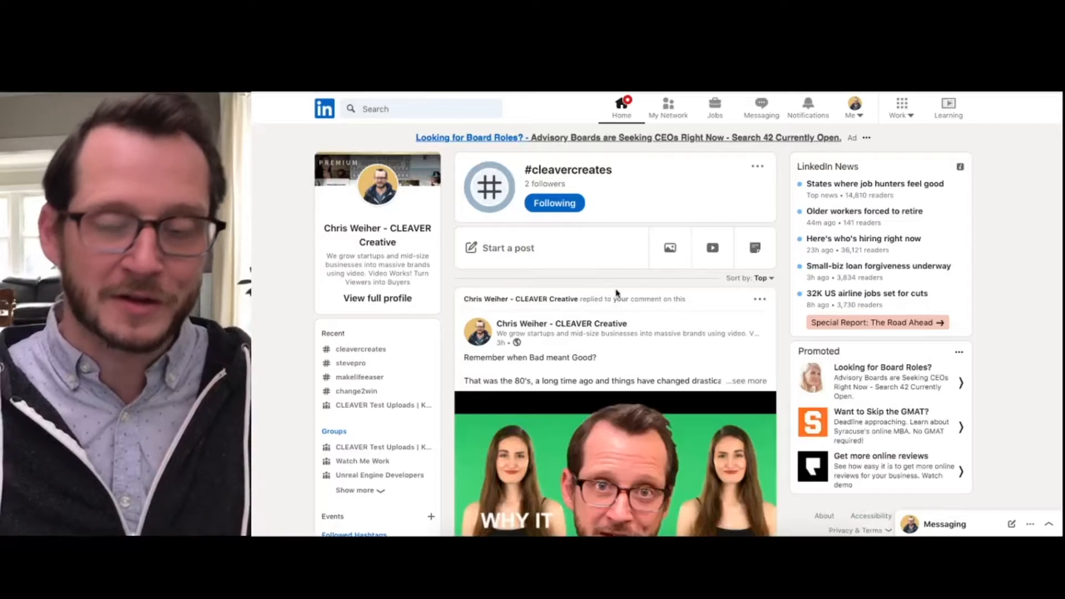